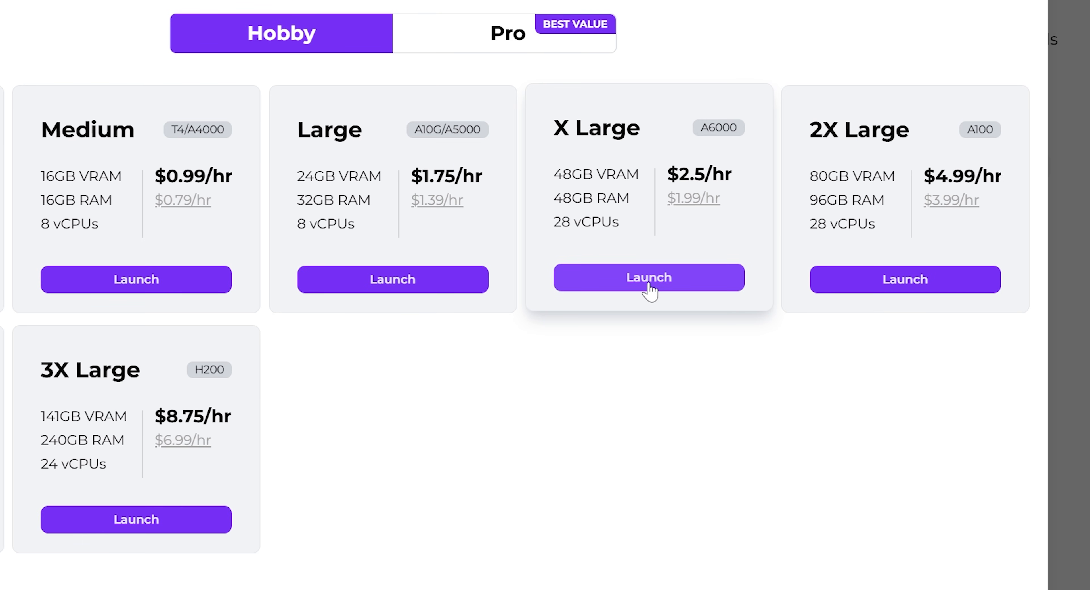
Launch the X Large A6000 cloud machine from the pricing page
{"action": "left_click", "coordinate": [647, 278]}
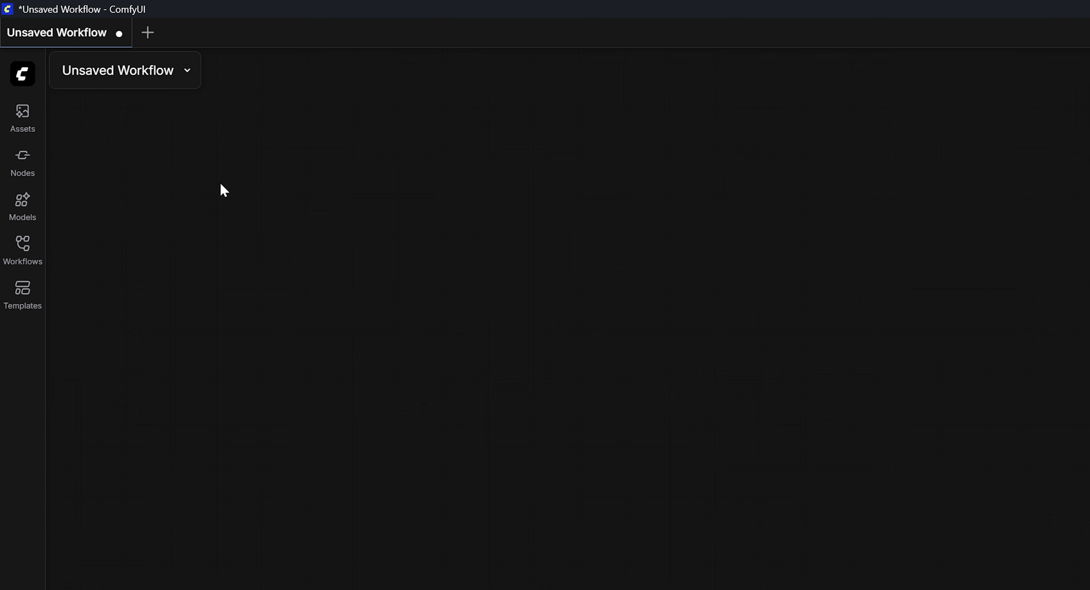
Browse the workflow templates from the main menu to load LTX-2 Text to Video
{"action": "left_click", "coordinate": [22, 74]}
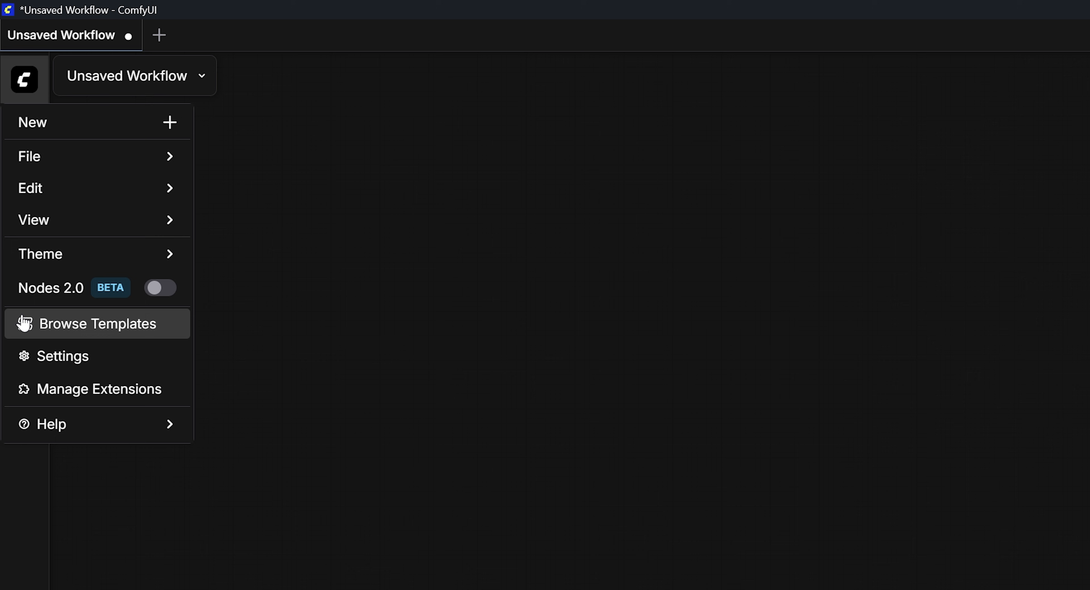
{"action": "left_click", "coordinate": [97, 323]}
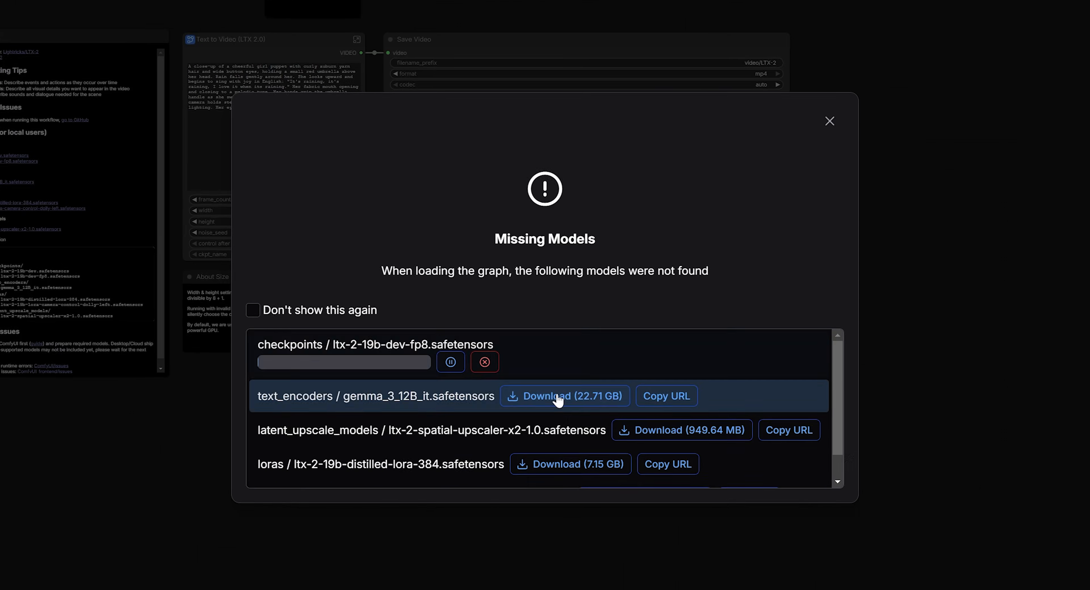
Download the missing gemma text encoder and camera dolly-left LoRA models
{"action": "left_click", "coordinate": [563, 396]}
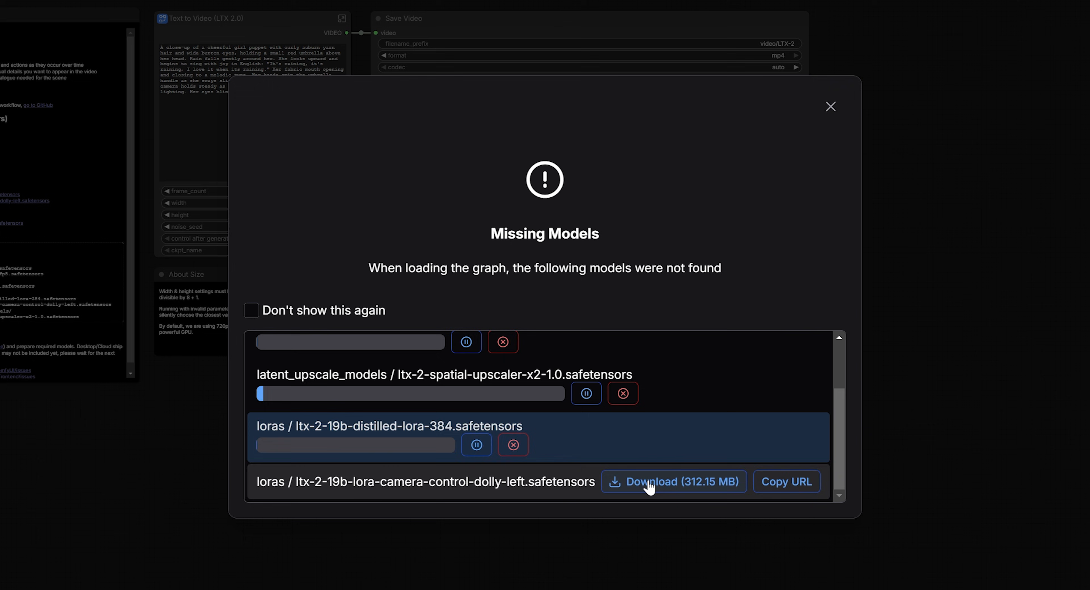
{"action": "left_click", "coordinate": [829, 107]}
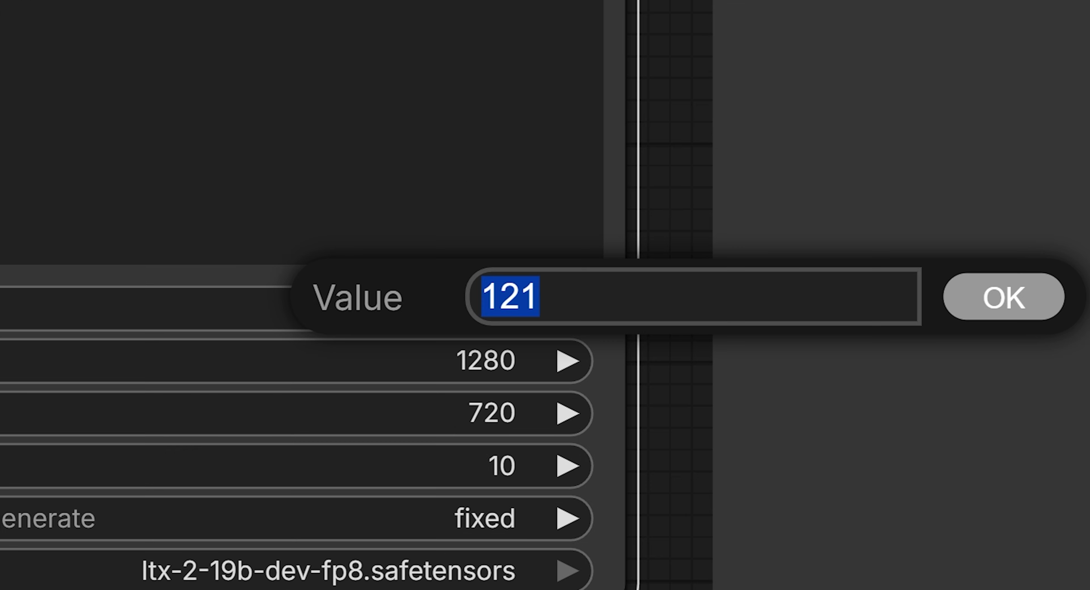
Keep frame count 121 and set the video size to width 1920, height 1080
{"action": "left_click", "coordinate": [1002, 297]}
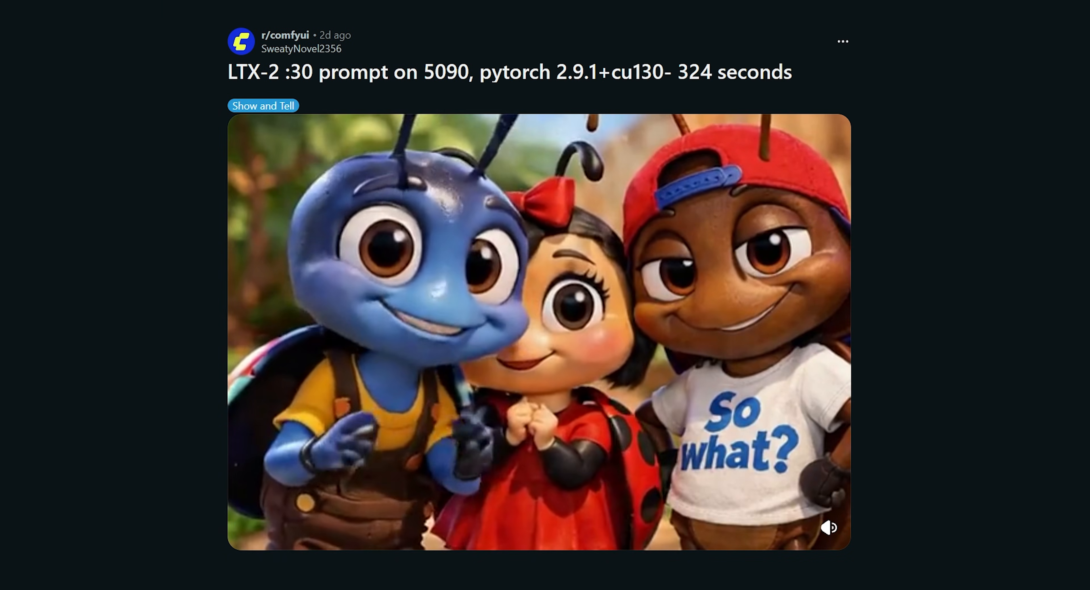
{"action": "left_click", "coordinate": [539, 330]}
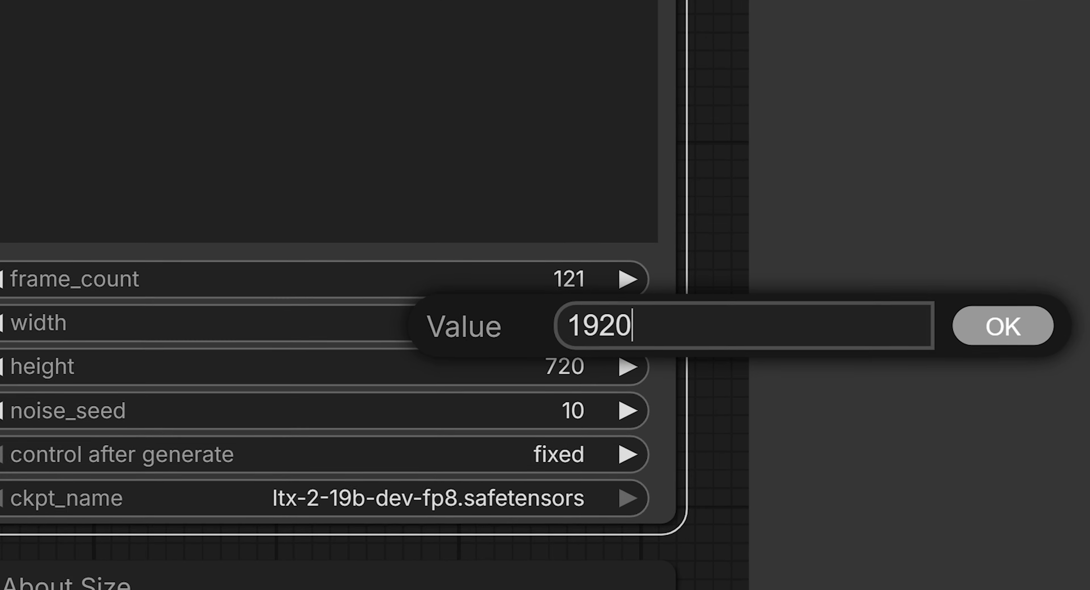
{"action": "left_click", "coordinate": [1001, 327]}
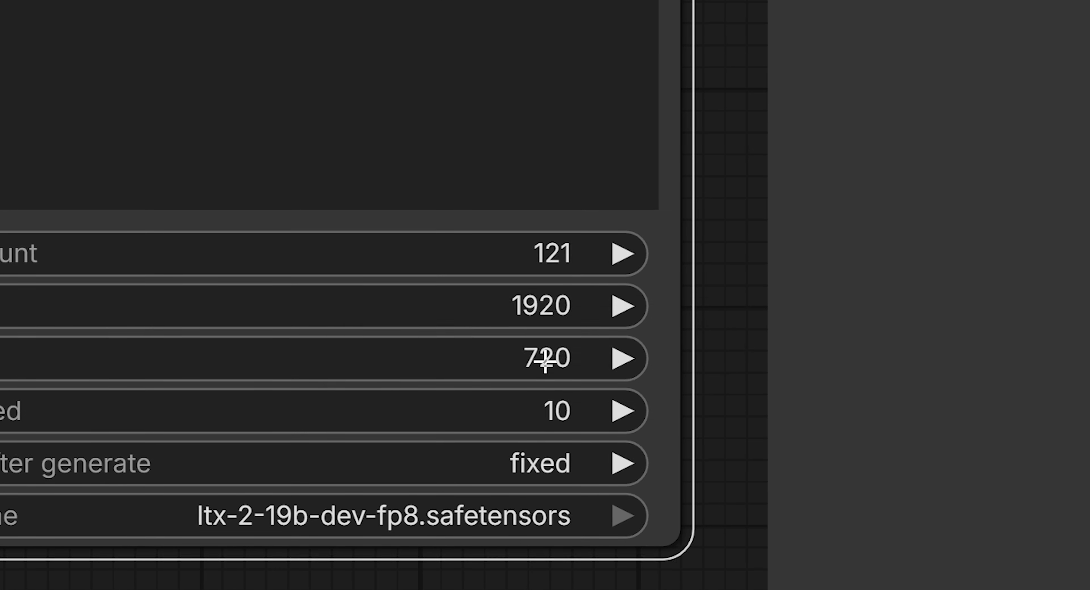
{"action": "double_click", "coordinate": [546, 358]}
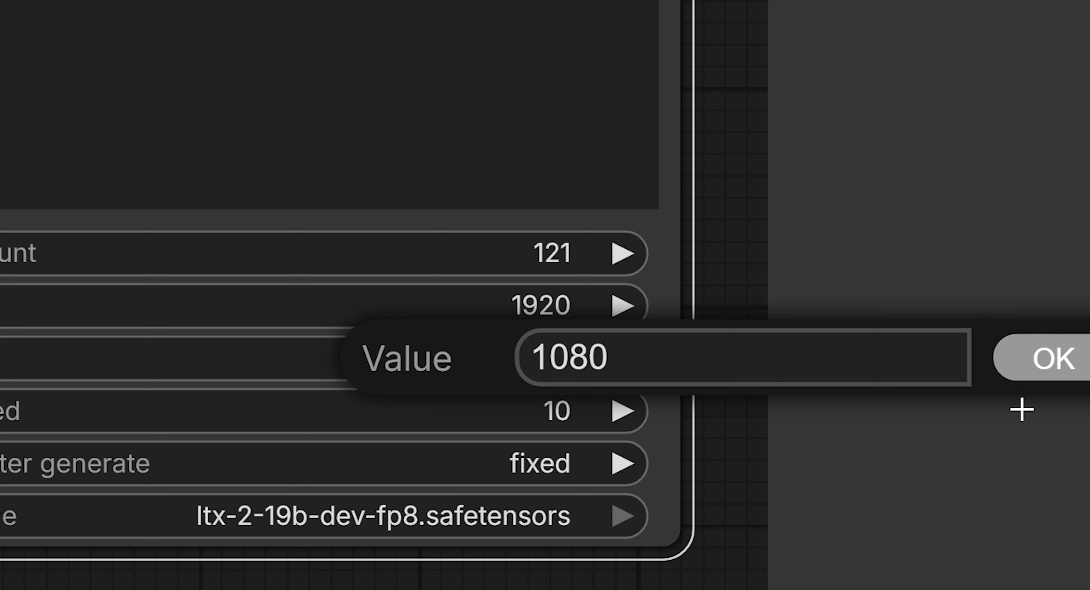
{"action": "left_click", "coordinate": [1041, 357]}
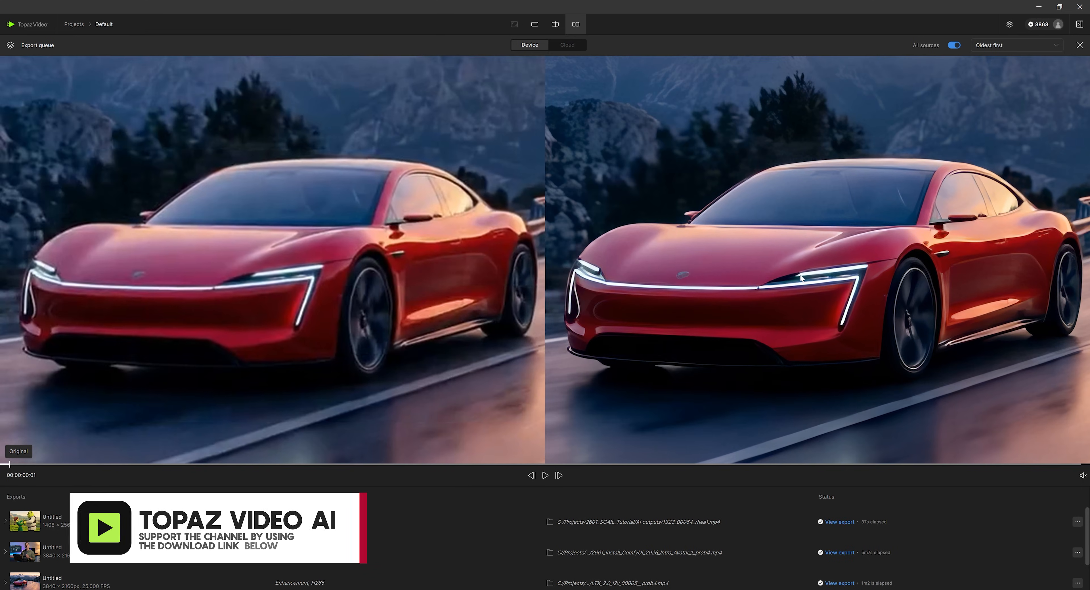
{"action": "left_click", "coordinate": [545, 476]}
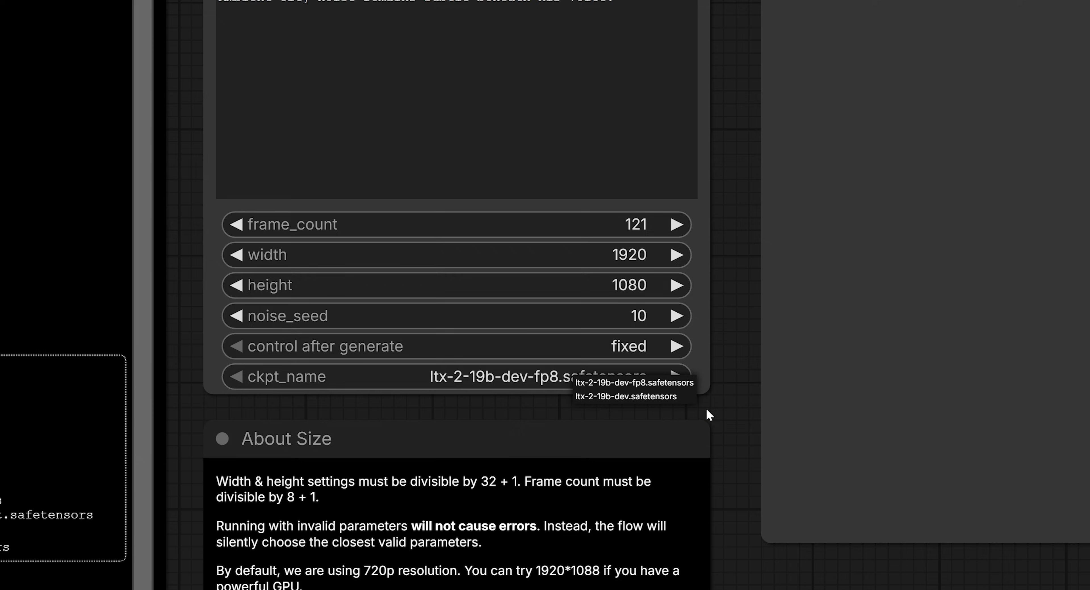
{"action": "scroll", "scroll_direction": "down", "scroll_amount": 3}
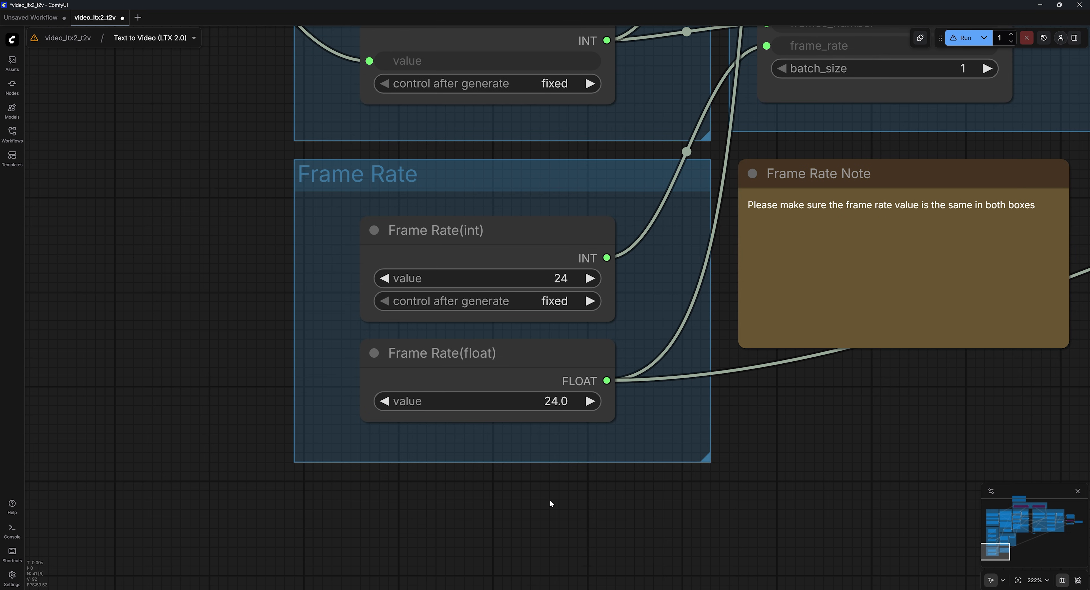
{"action": "scroll", "scroll_direction": "down", "scroll_amount": 3}
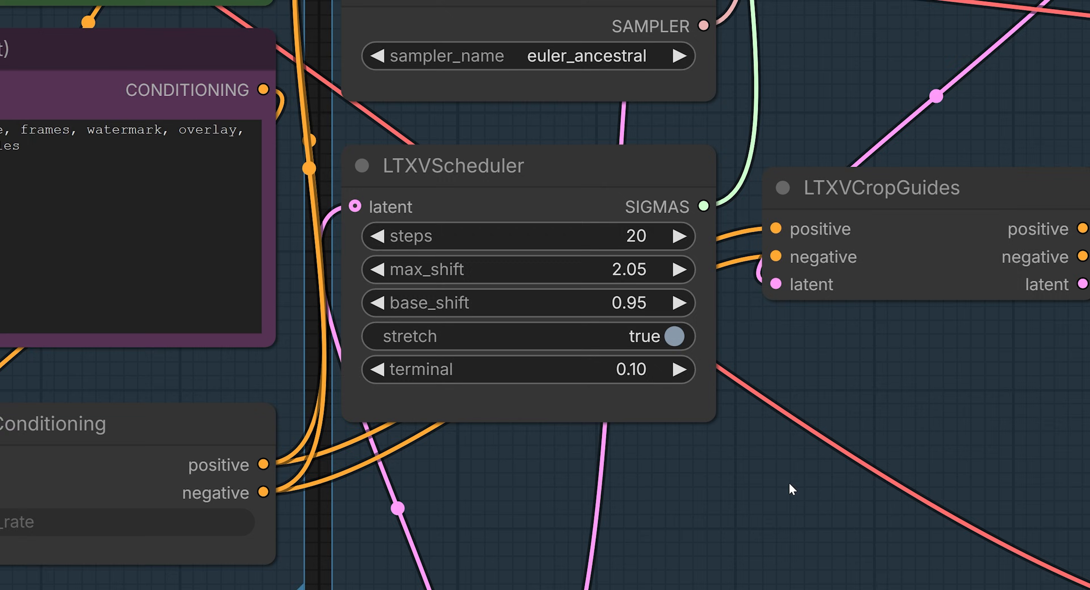
{"action": "scroll", "scroll_direction": "down", "scroll_amount": 3}
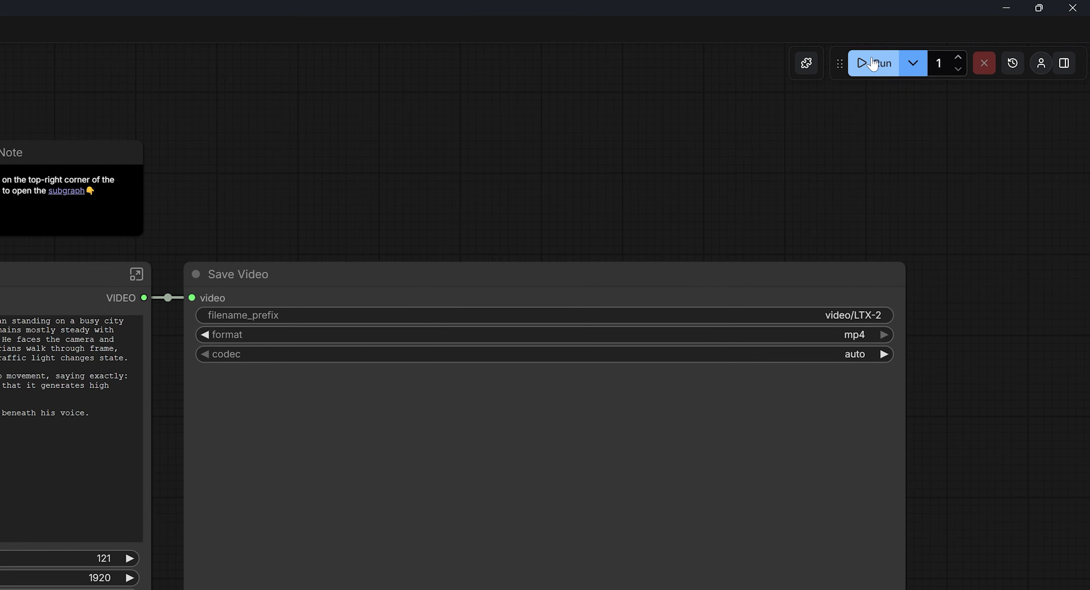
Run the text-to-video workflow to generate the 5-second city-street clip
{"action": "left_click", "coordinate": [872, 63]}
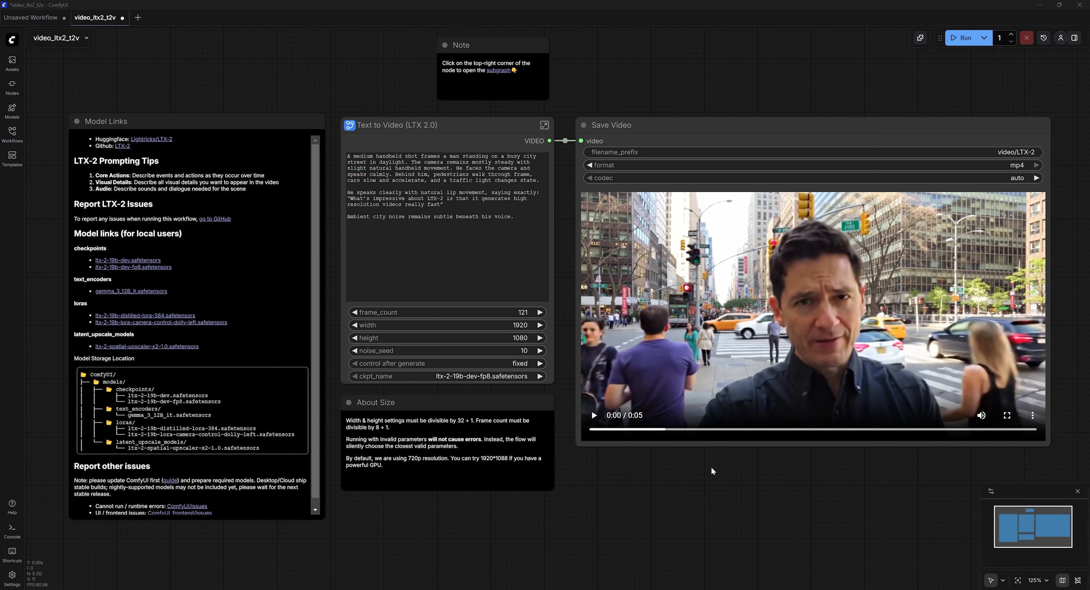
Load the LTX-2 Image to Video template and upload the underwater snorkeling selfie as input
{"action": "left_click", "coordinate": [11, 38]}
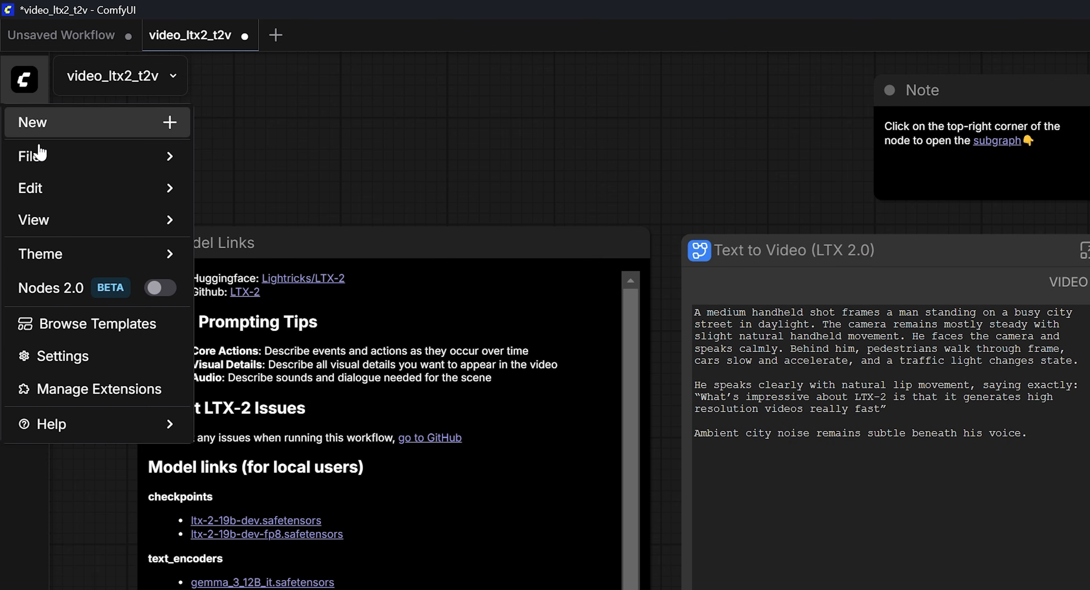
{"action": "left_click", "coordinate": [97, 324]}
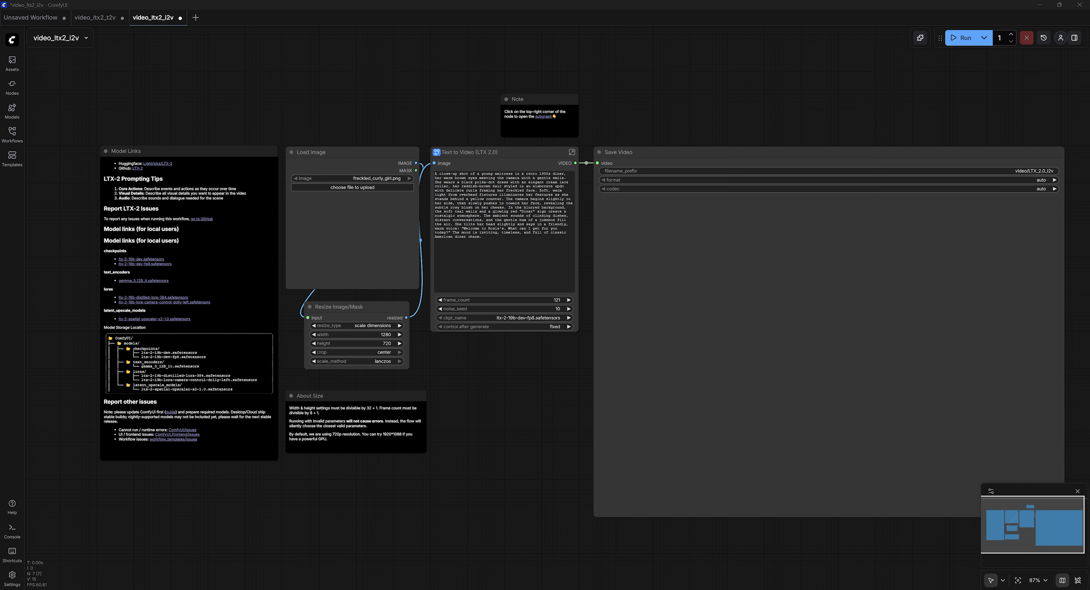
{"action": "left_click", "coordinate": [353, 188]}
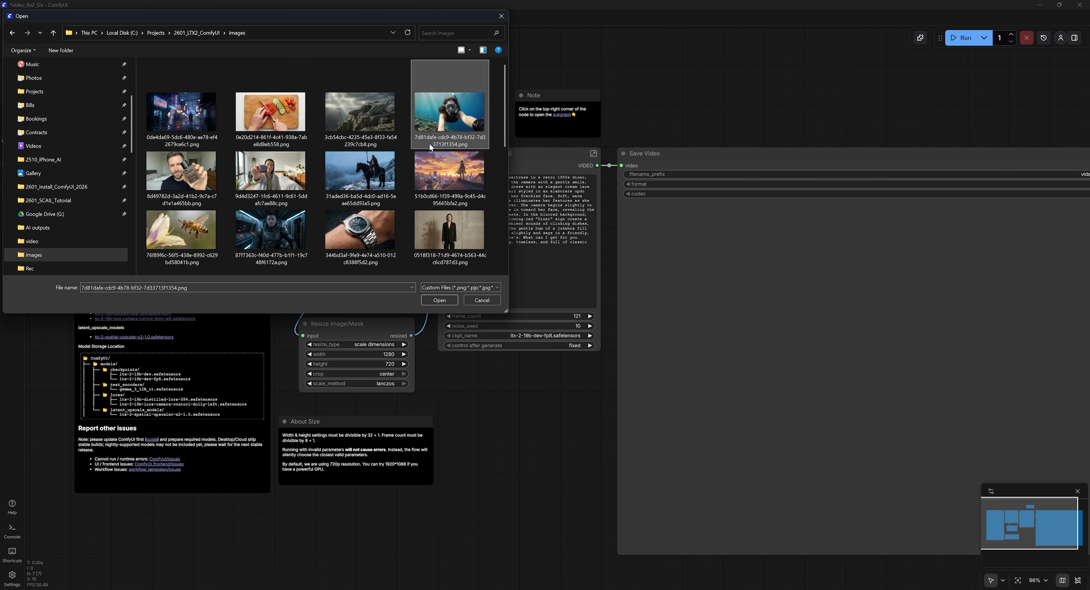
{"action": "left_click", "coordinate": [439, 300]}
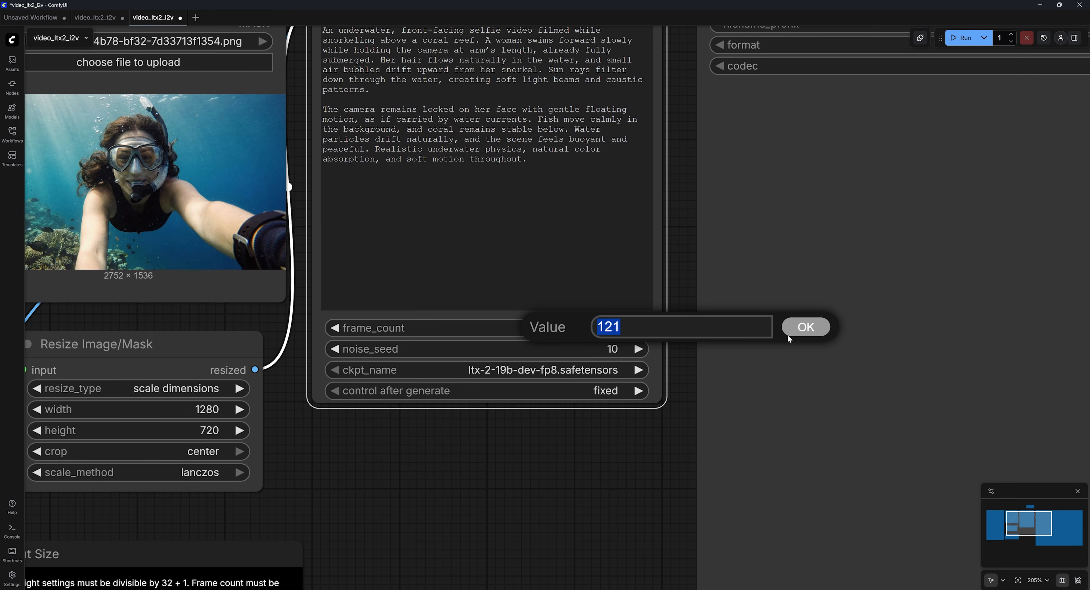
Keep frame count 121 and return from the subgraph to the main workflow to run it
{"action": "left_click", "coordinate": [805, 327]}
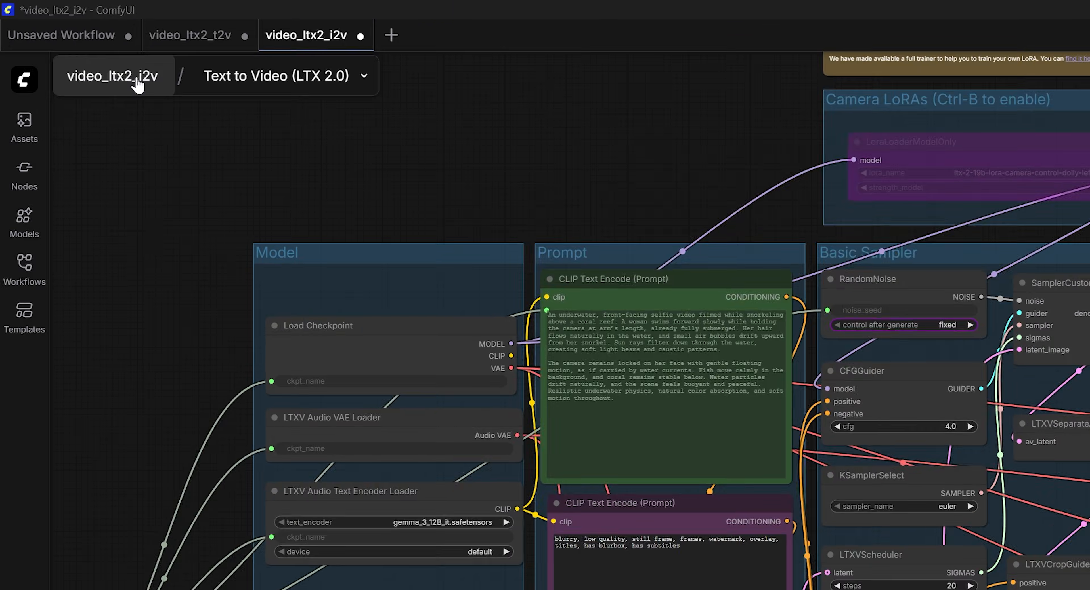
{"action": "left_click", "coordinate": [839, 75]}
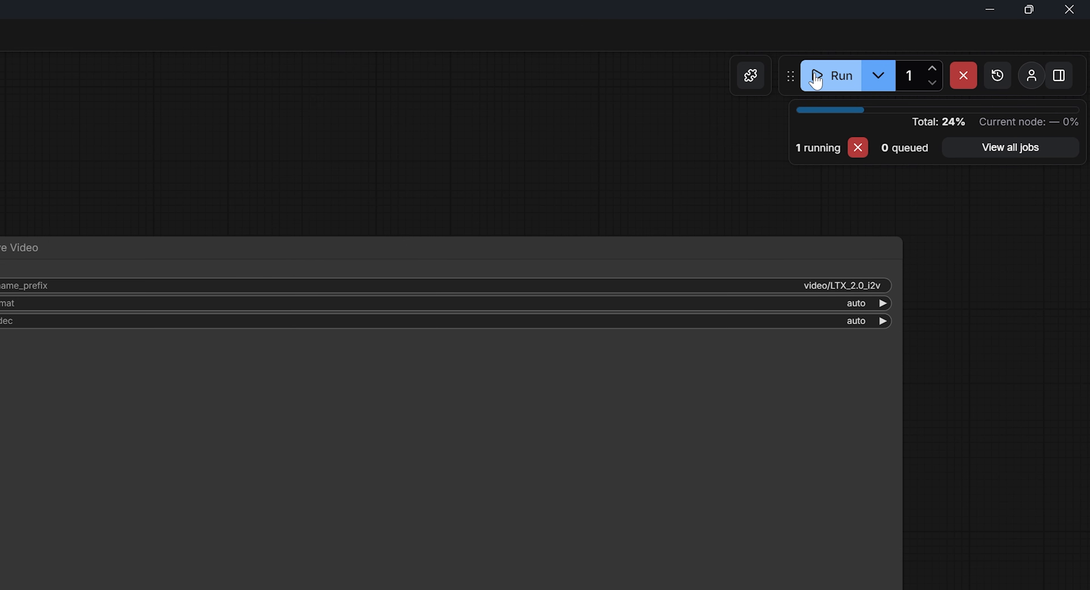